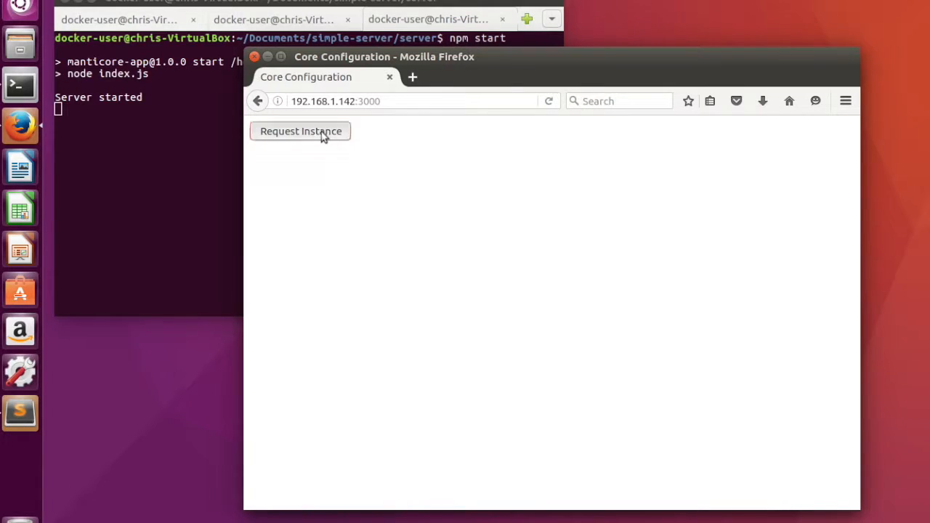
- Request a new SDL core instance from the Core Configuration page
{"action": "left_click", "coordinate": [300, 130]}
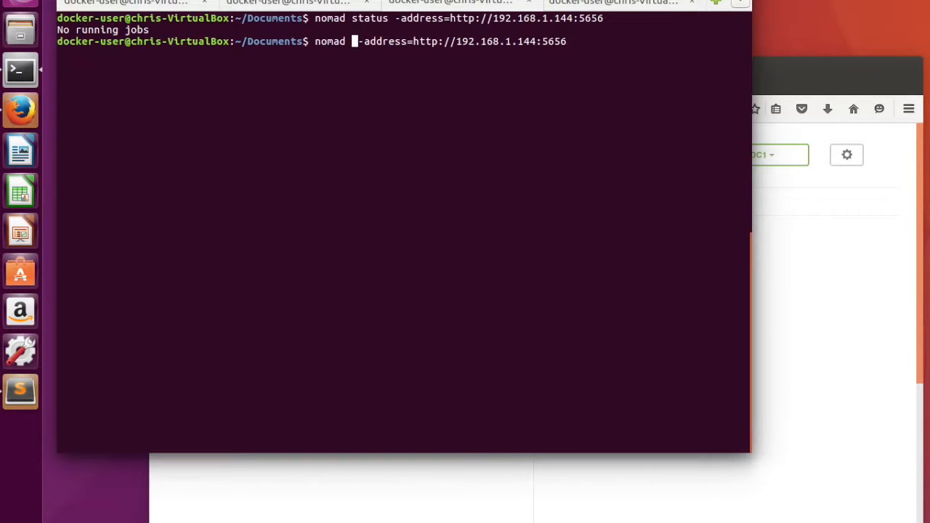
- Run job-creator.nomad, request another core instance, then check jobs with nomad status
{"action": "type", "text": "run"}
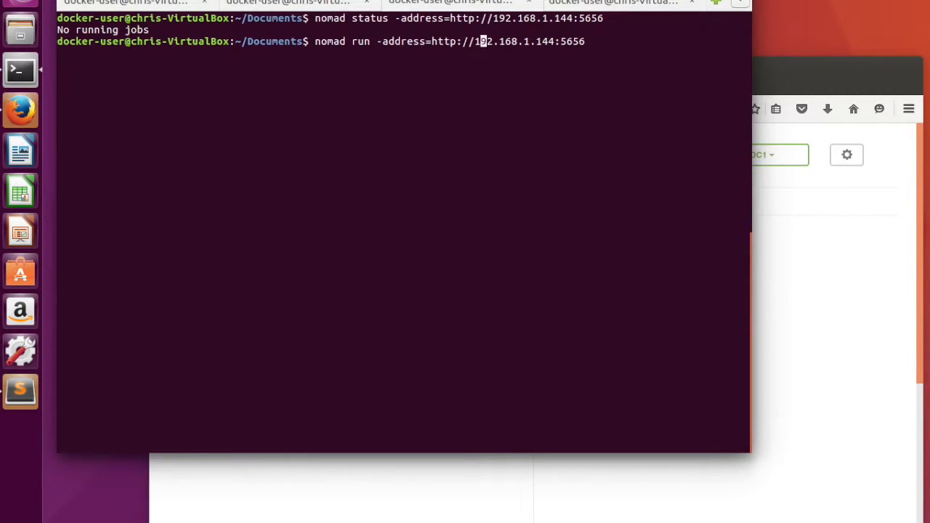
{"action": "type", "text": "job-creator.nomad"}
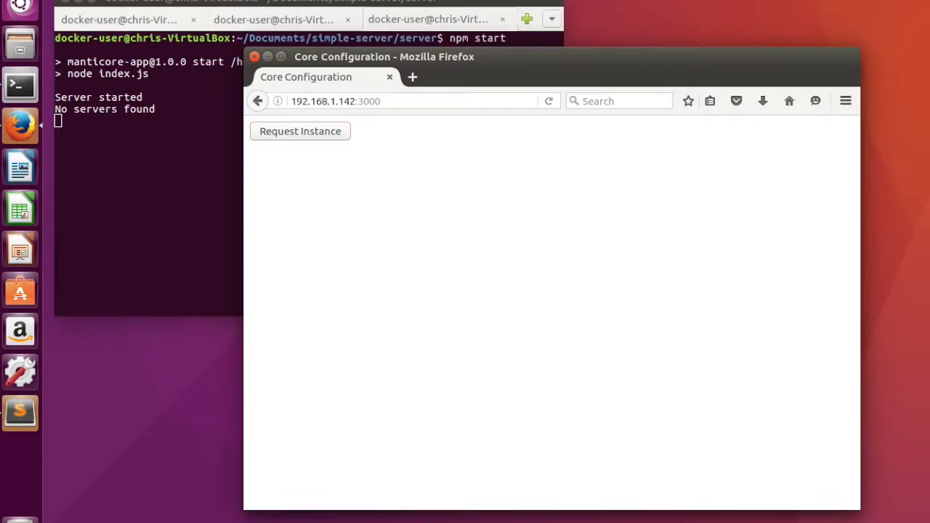
{"action": "mouse_move", "coordinate": [316, 133]}
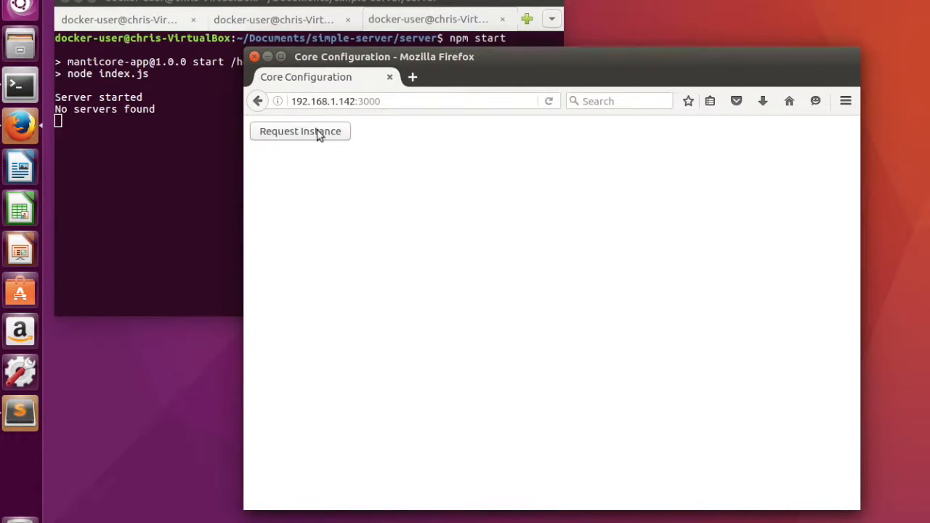
{"action": "left_click", "coordinate": [300, 131]}
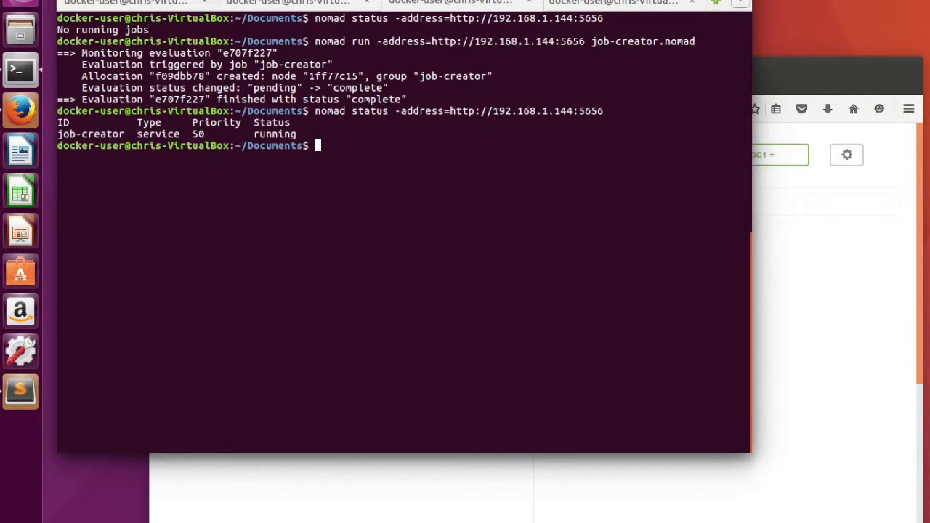
{"action": "type", "text": "nomad status -address=http://192.168.1.144:5656"}
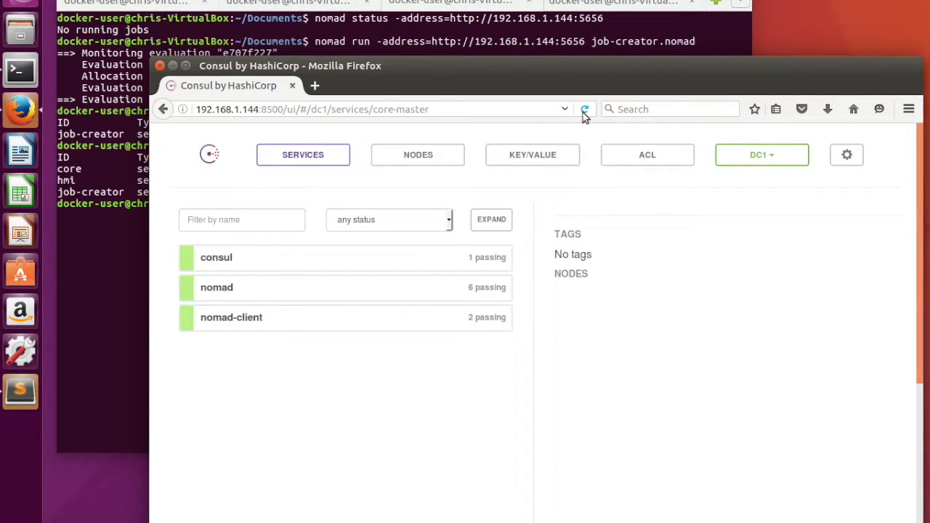
- Reload the Consul services list and open a registered service's details
{"action": "left_click", "coordinate": [585, 109]}
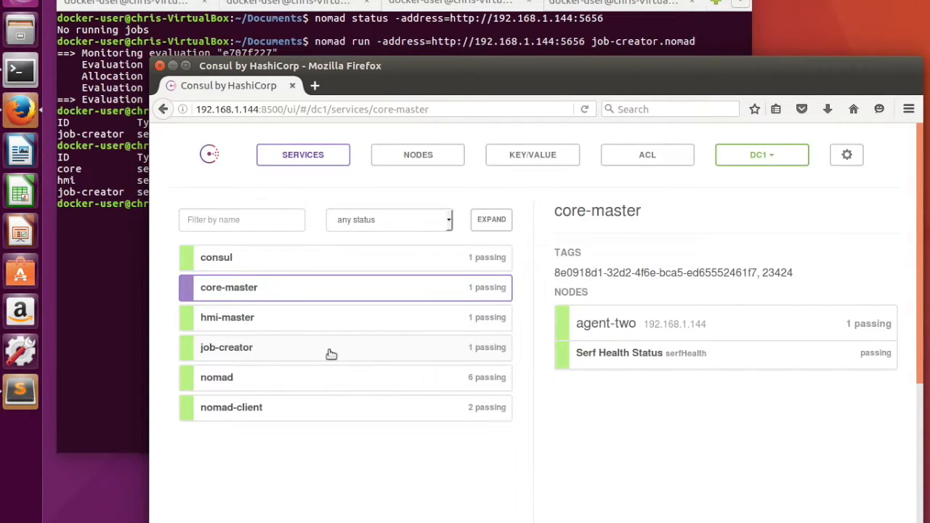
{"action": "left_click", "coordinate": [226, 317]}
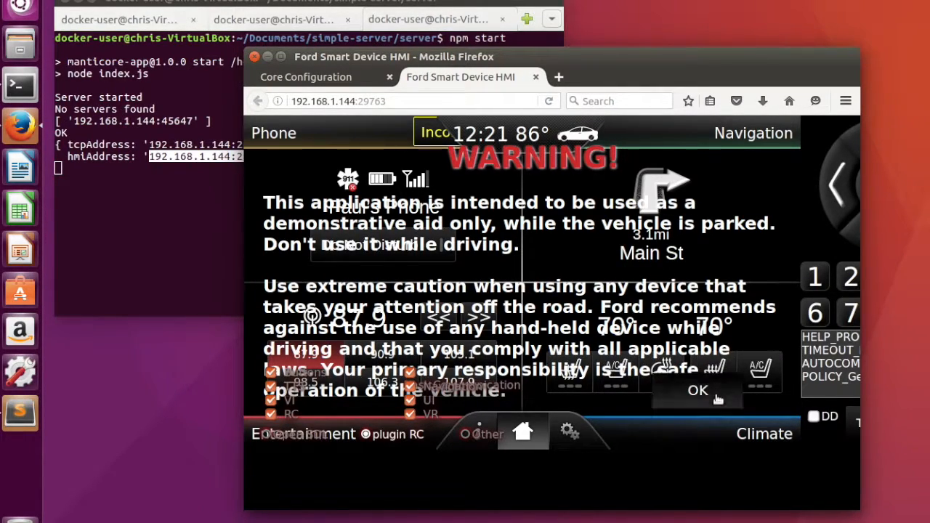
- Acknowledge the Ford HMI parked-use WARNING overlay with OK
{"action": "left_click", "coordinate": [697, 391]}
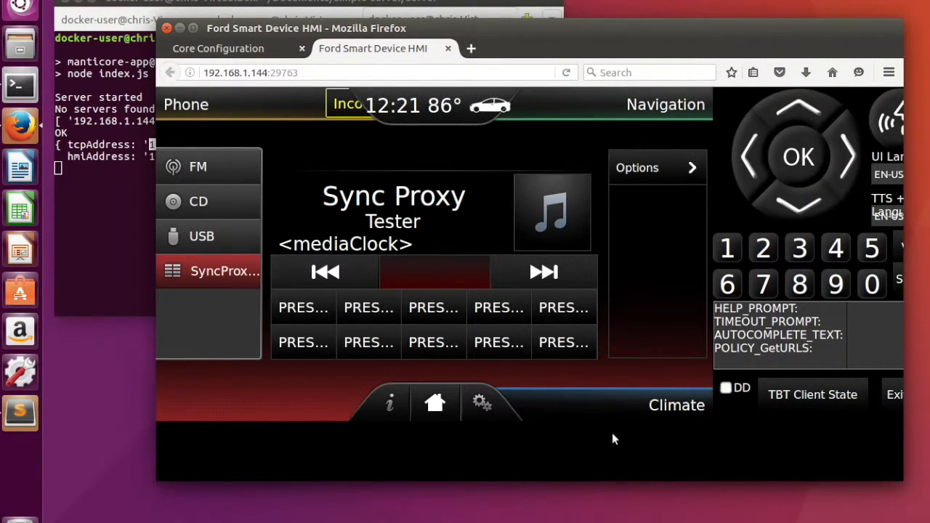
- Show the Firefox console log and press HMI presets 4, 2 and 1
{"action": "key", "text": "F12"}
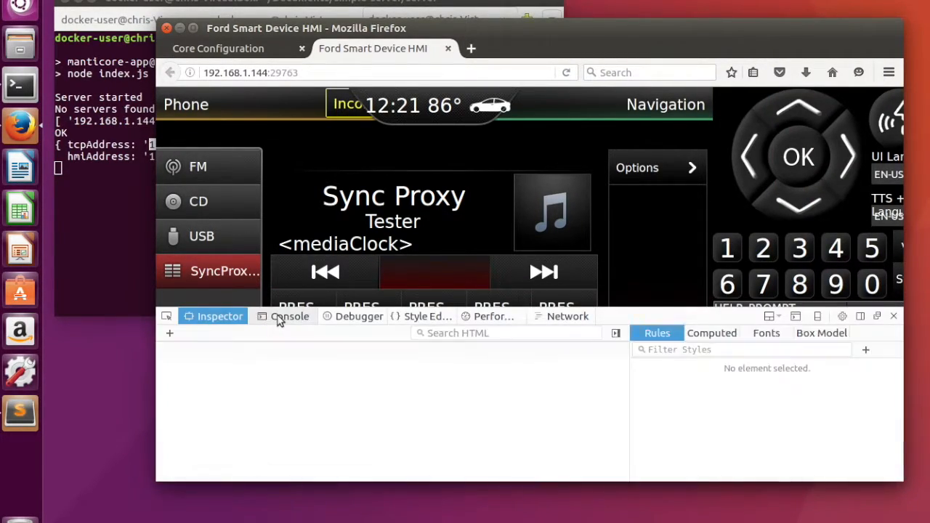
{"action": "left_click", "coordinate": [290, 316]}
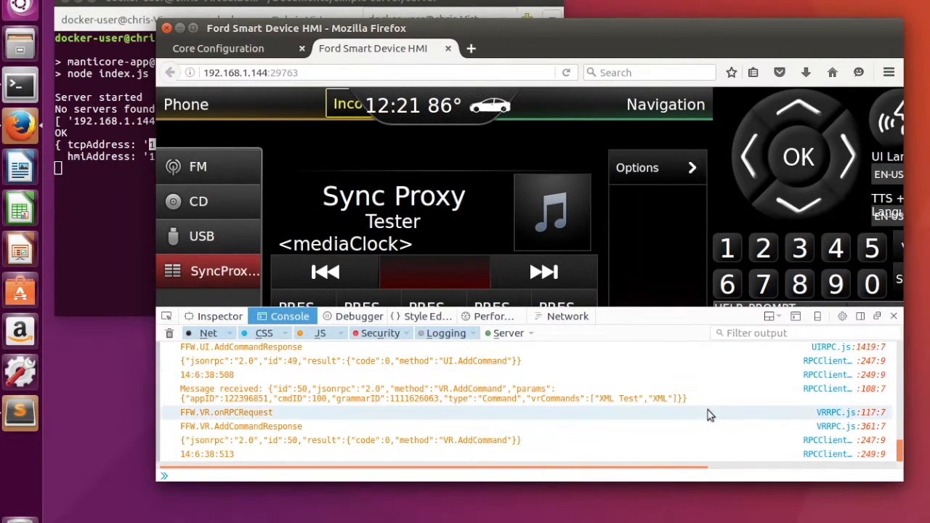
{"action": "left_click", "coordinate": [835, 247]}
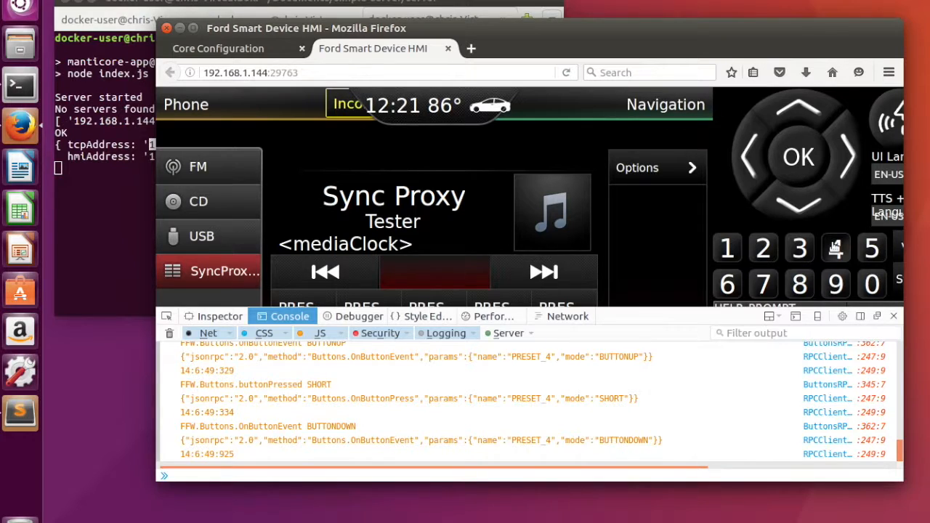
{"action": "left_click", "coordinate": [763, 248]}
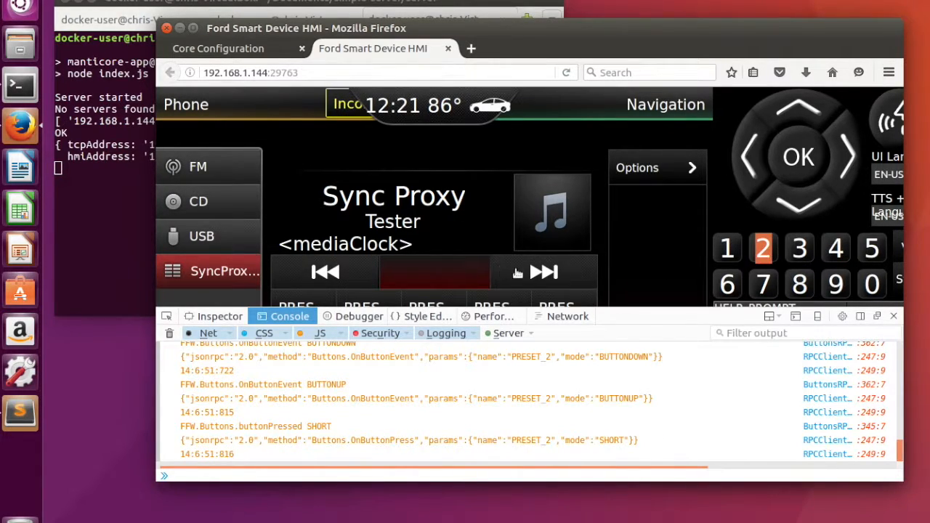
{"action": "left_click", "coordinate": [727, 248]}
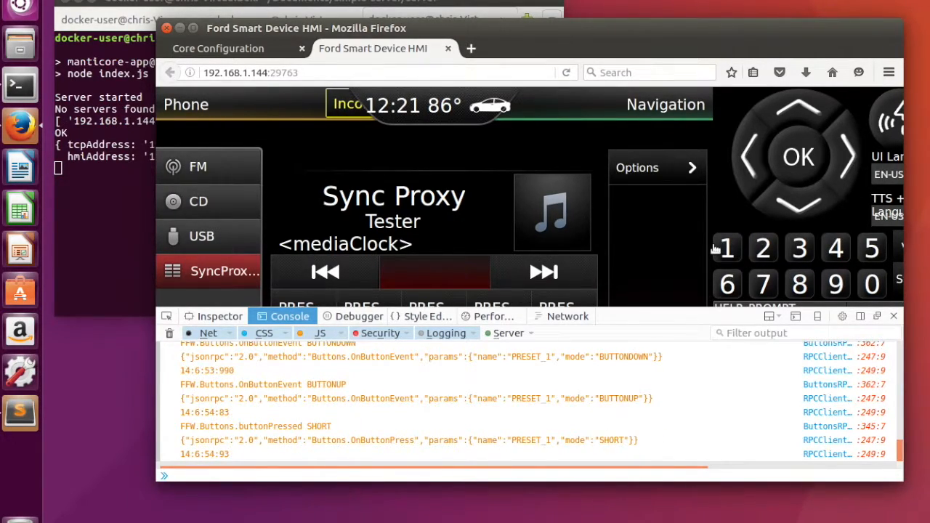